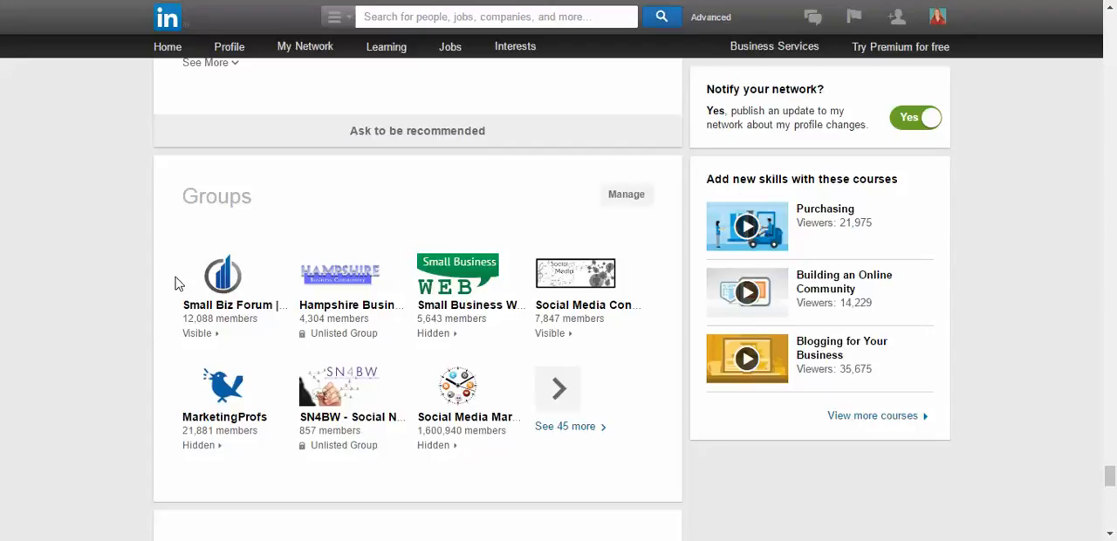
mouse_move(365, 217)
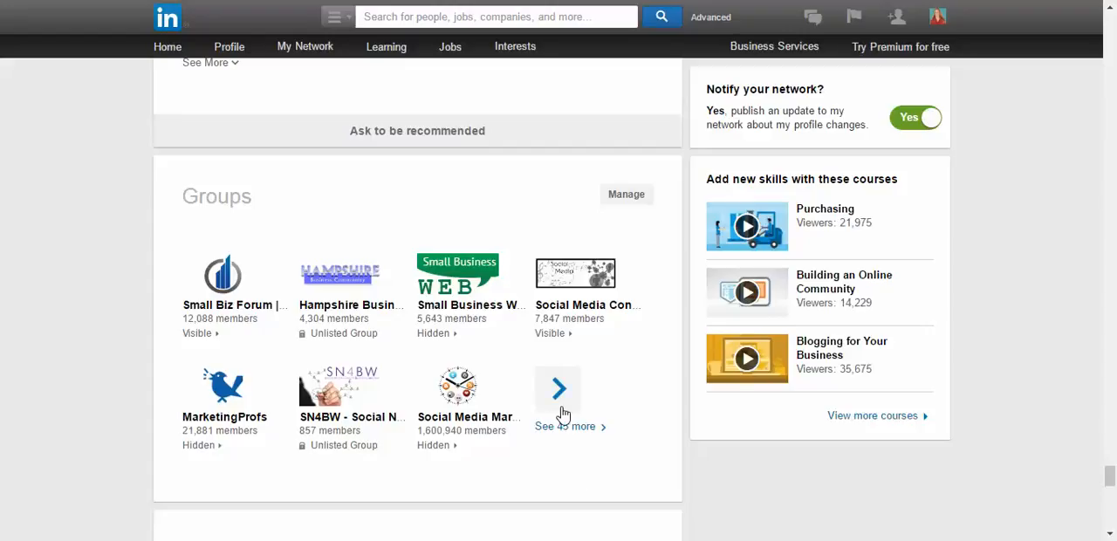
mouse_move(625, 193)
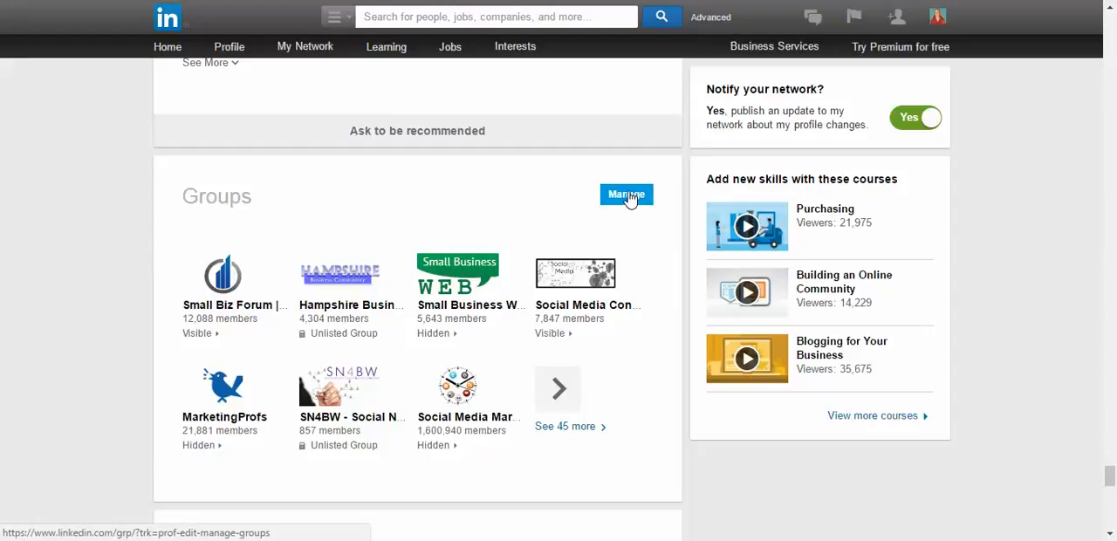
- From group management, show My Groups and go to the On Startups group page
left_click(625, 194)
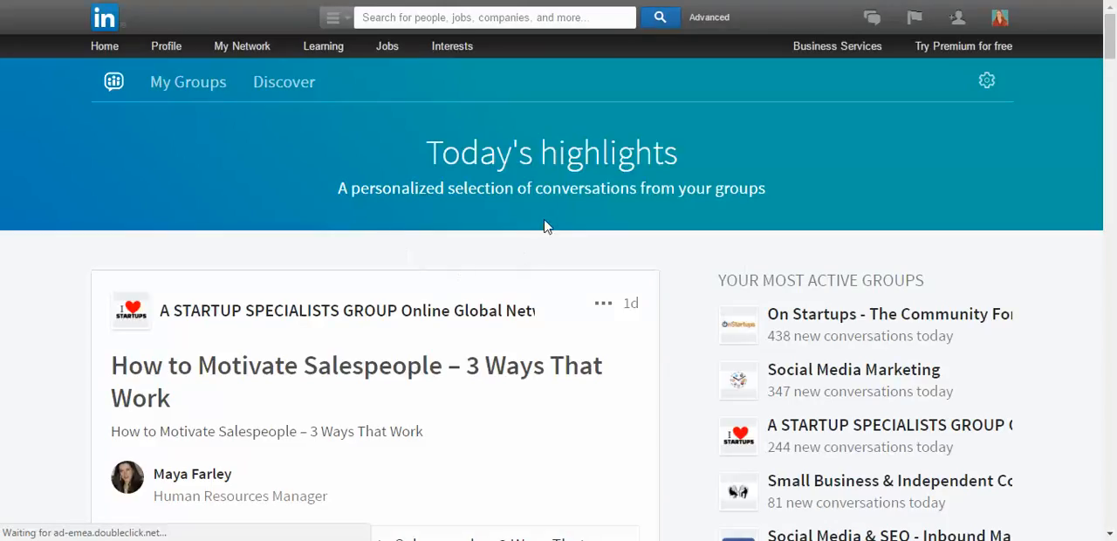
left_click(188, 81)
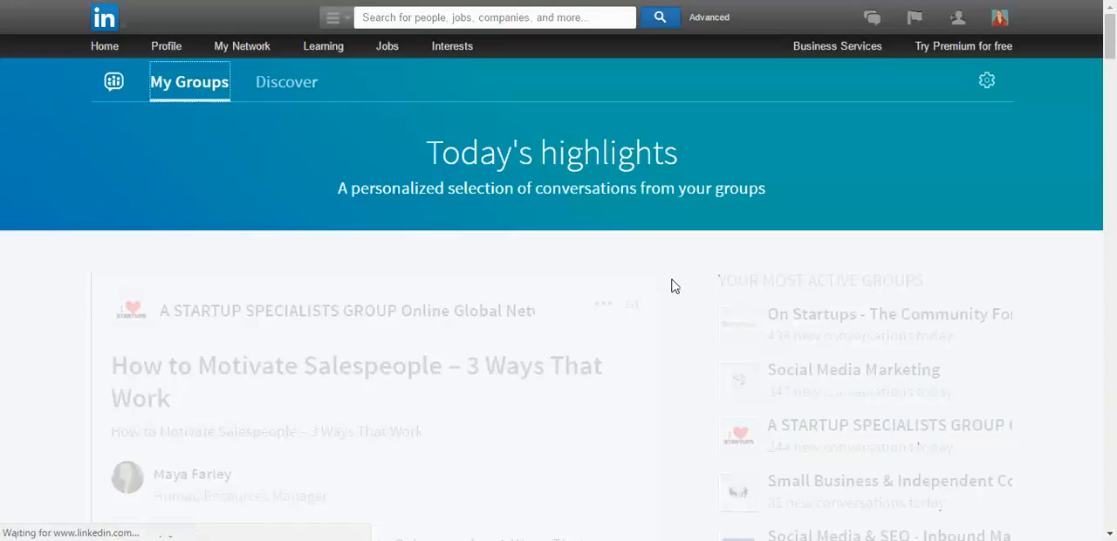
left_click(188, 80)
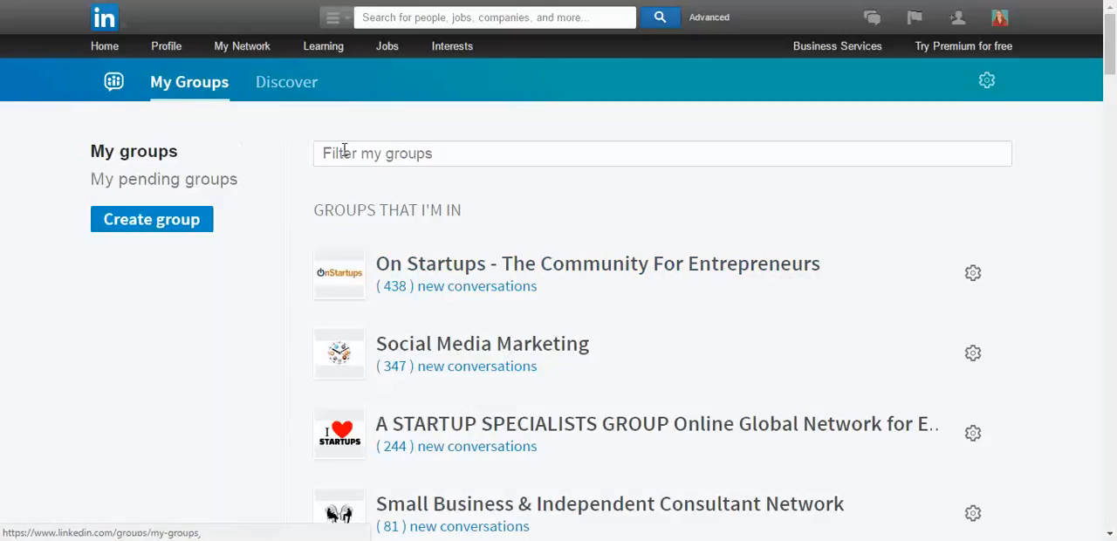
scroll("down", 3)
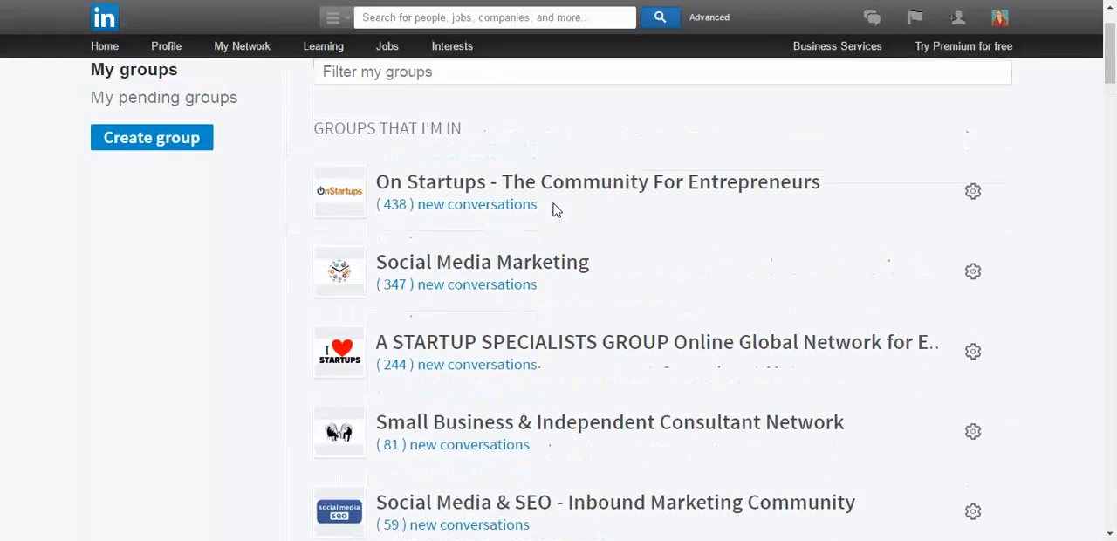
mouse_move(576, 234)
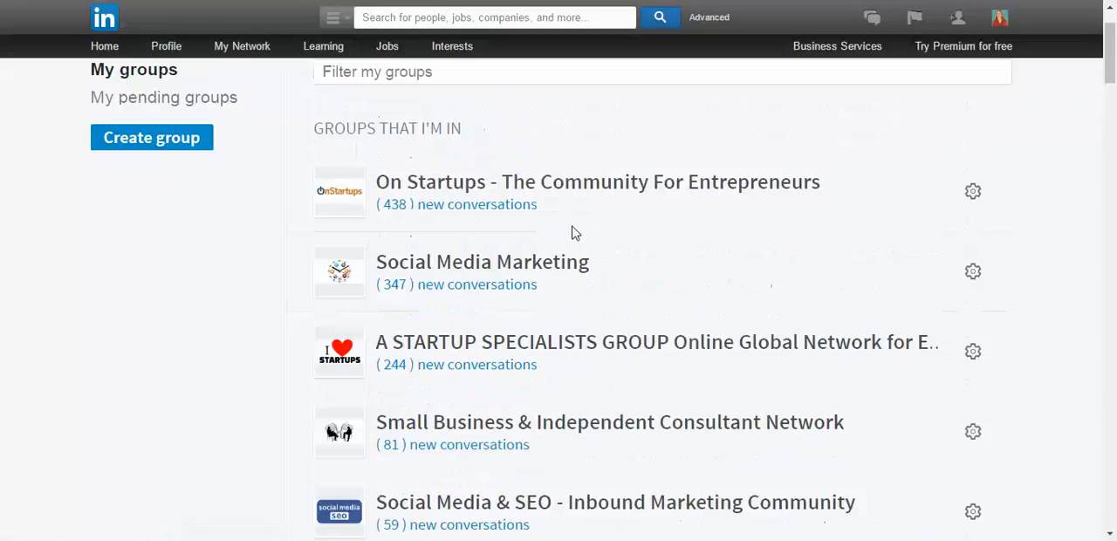
left_click(597, 181)
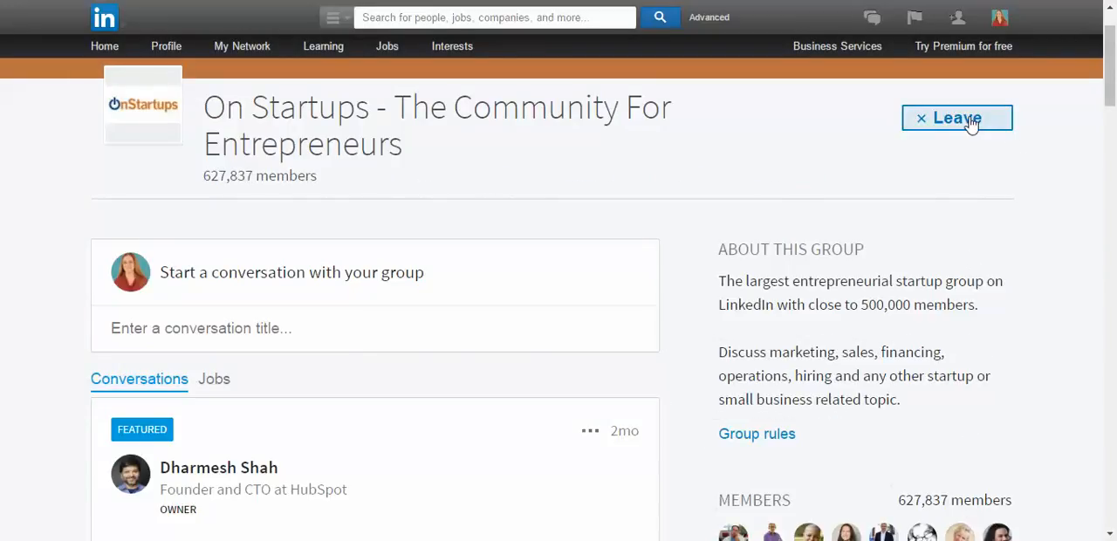
mouse_move(957, 118)
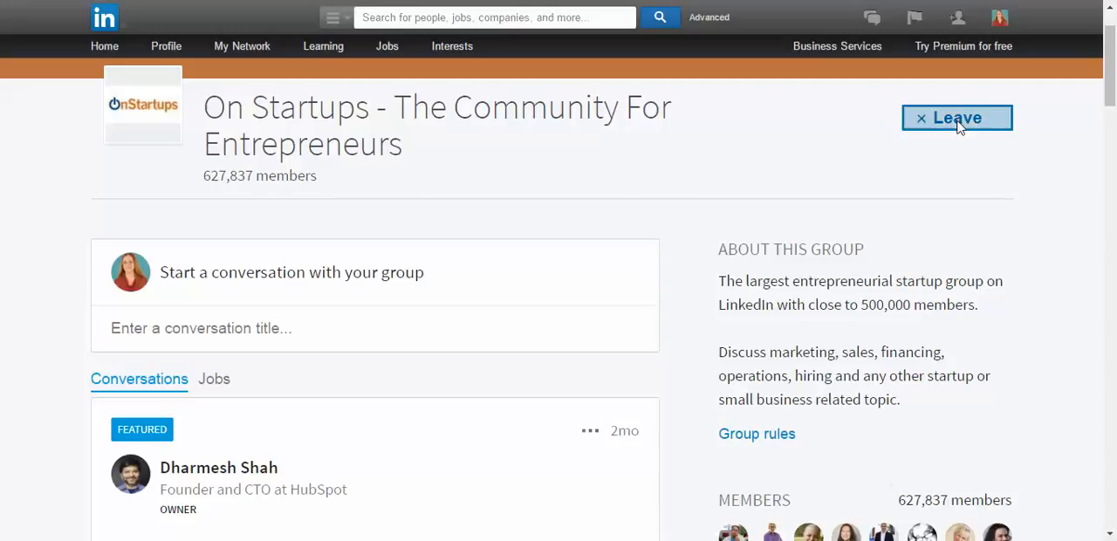
mouse_move(639, 273)
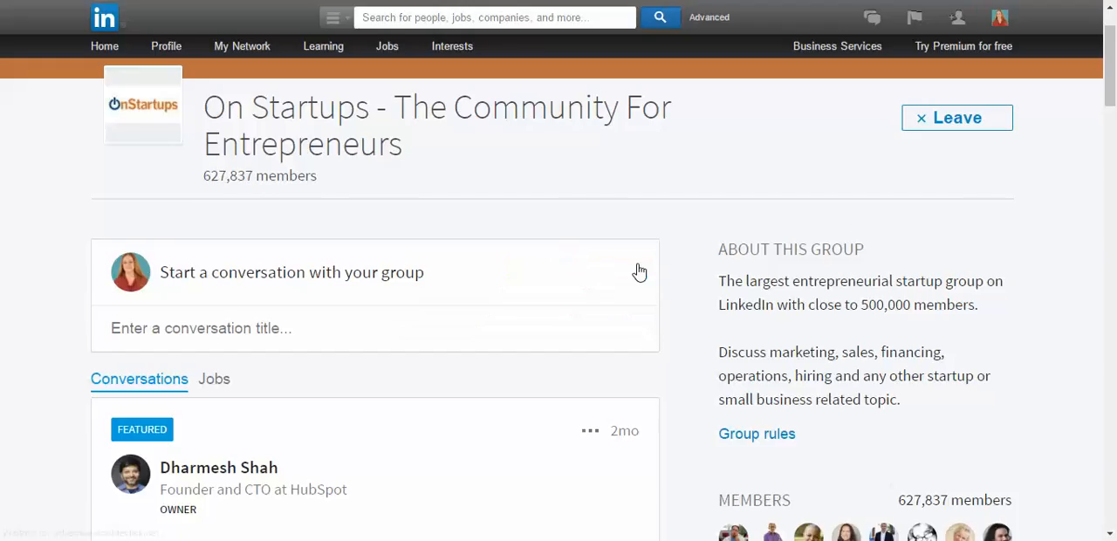
- Leave the On Startups - The Community For Entrepreneurs group
left_click(957, 117)
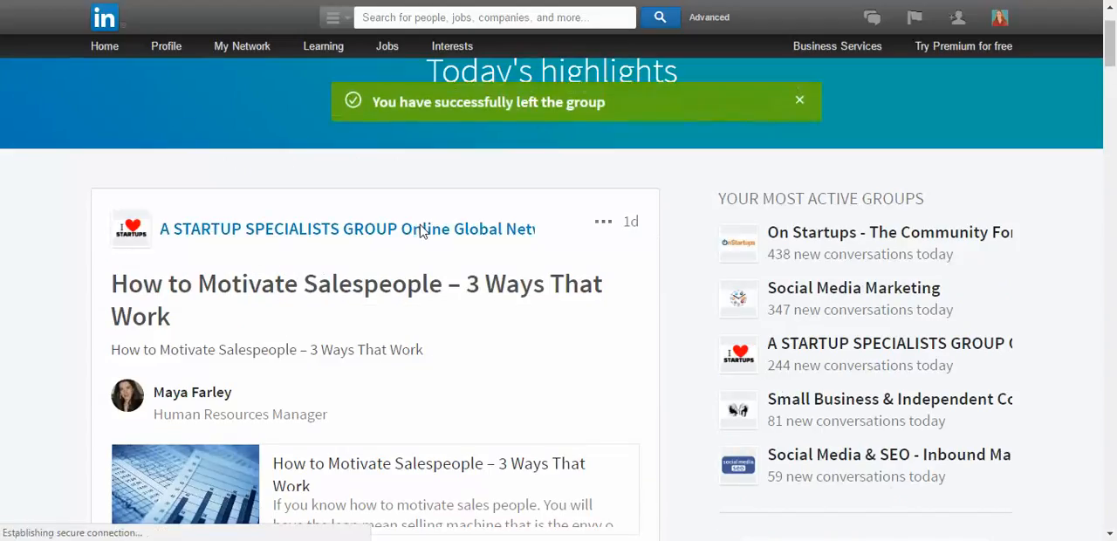
- Dismiss the 'You have successfully left the group' banner
left_click(800, 99)
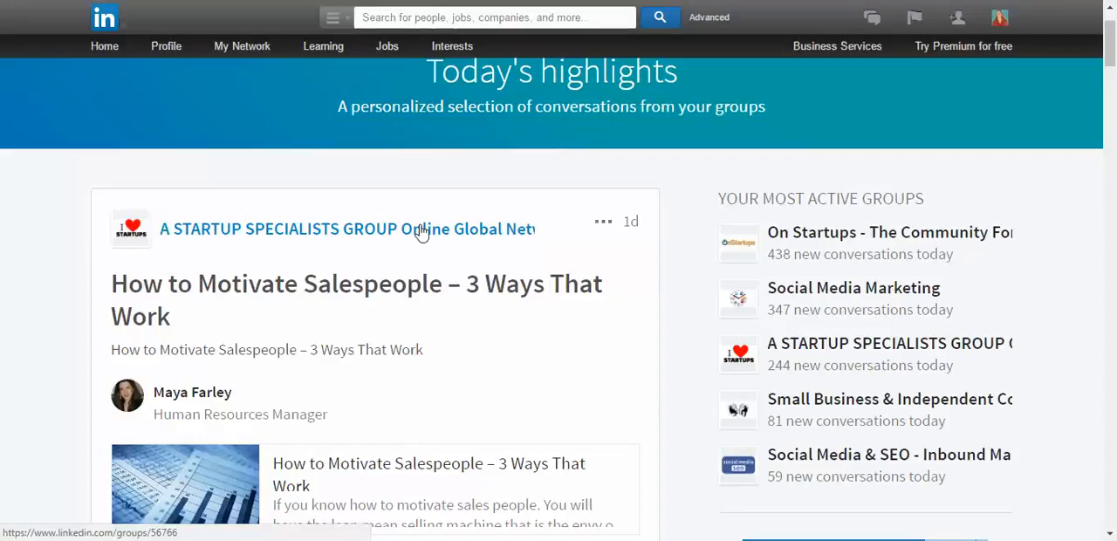
mouse_move(144, 145)
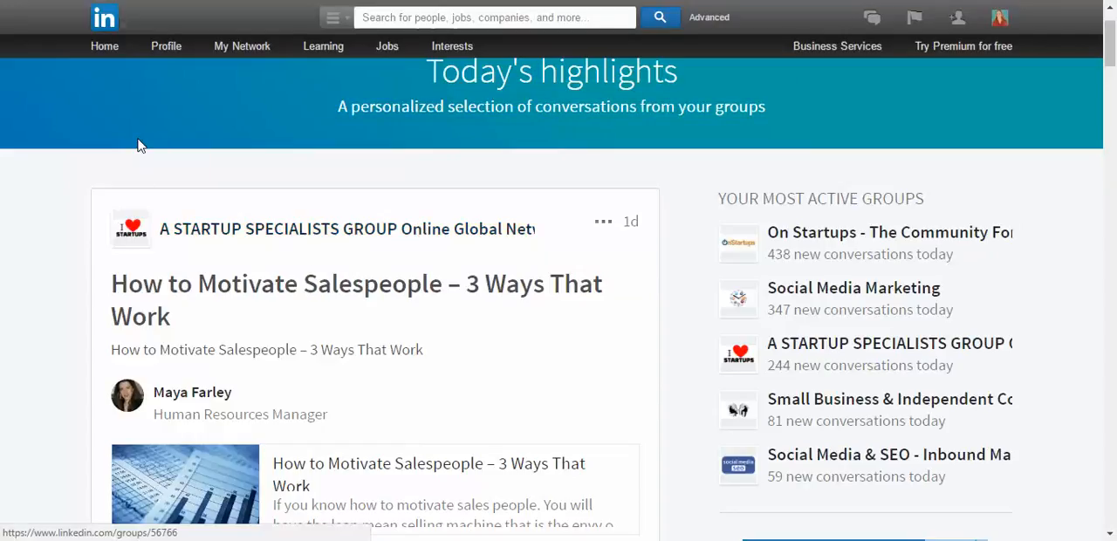
mouse_move(130, 72)
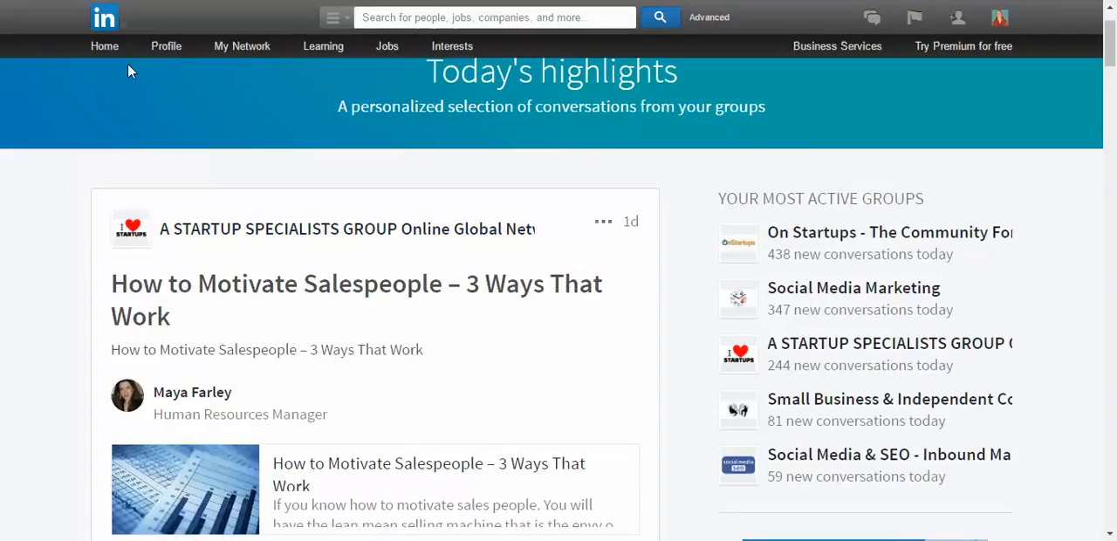
mouse_move(201, 94)
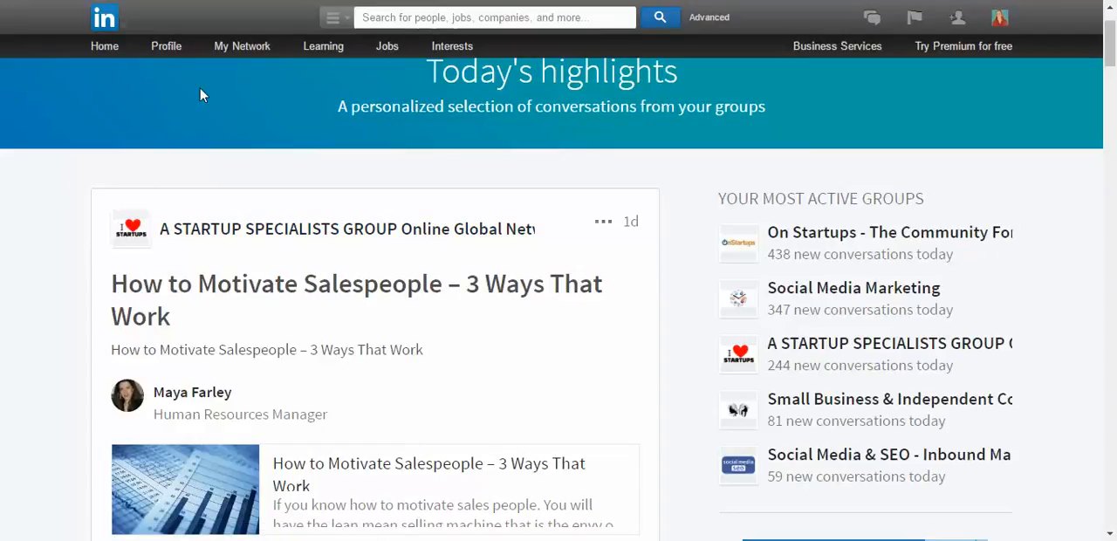